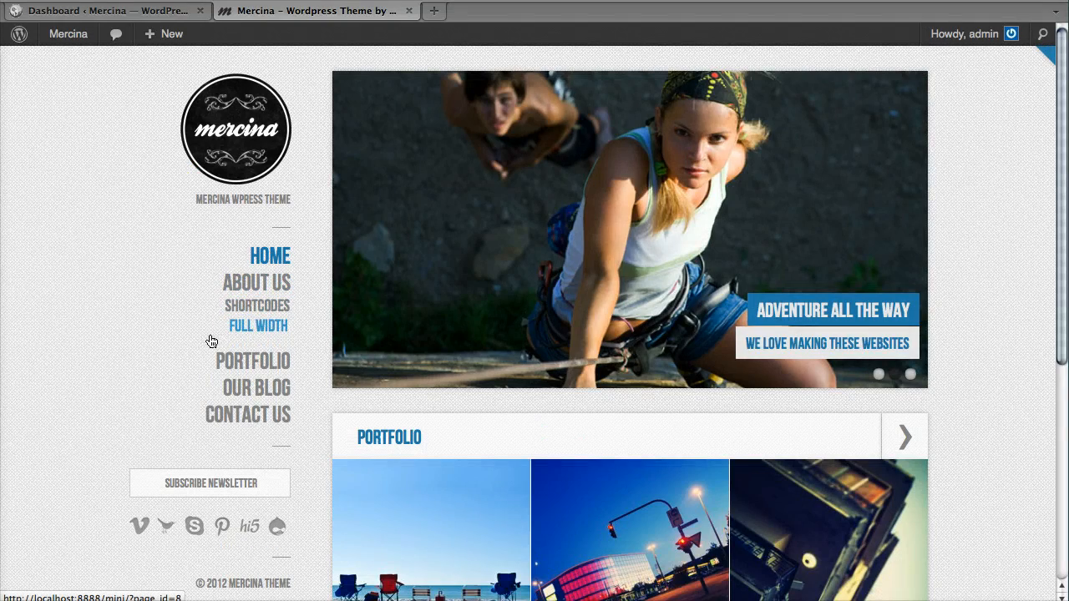
Open the Full Width page and scroll down to its Leave a Reply form.
click(258, 325)
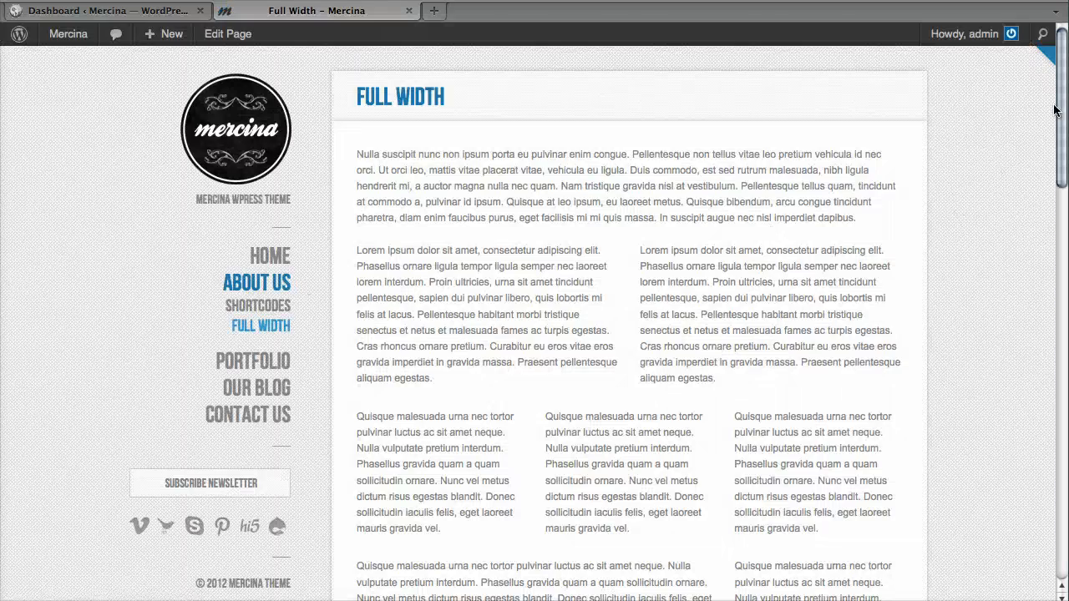
scroll(down, 3)
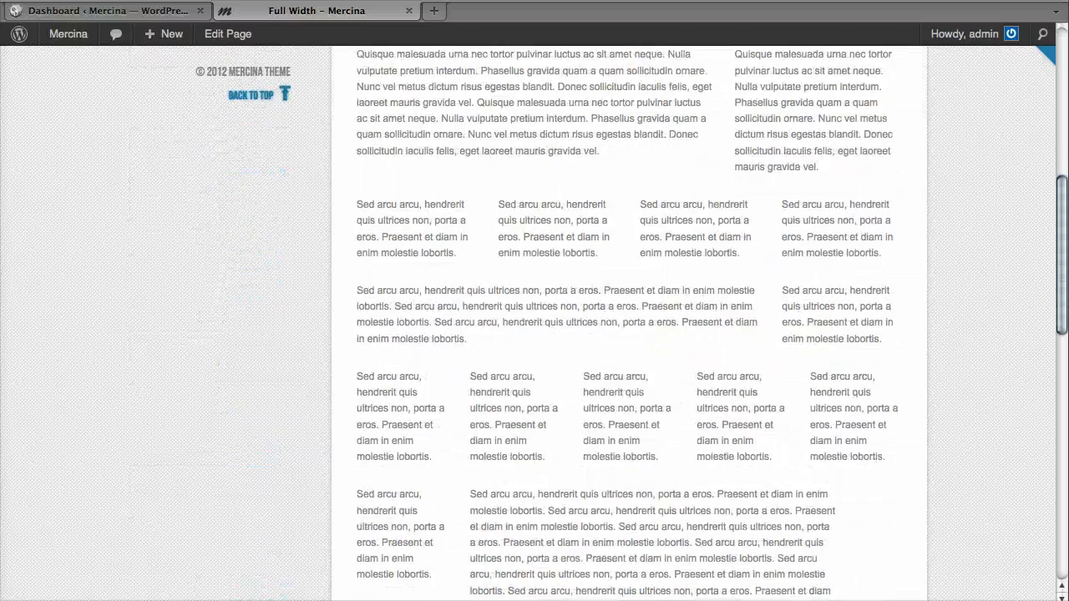
scroll(down, 3)
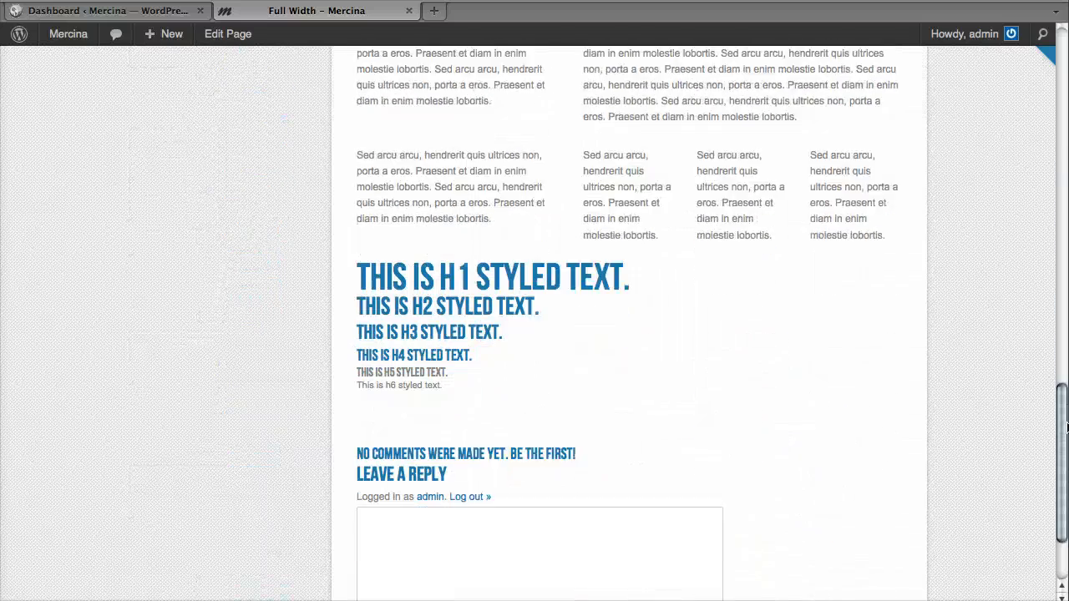
scroll(down, 3)
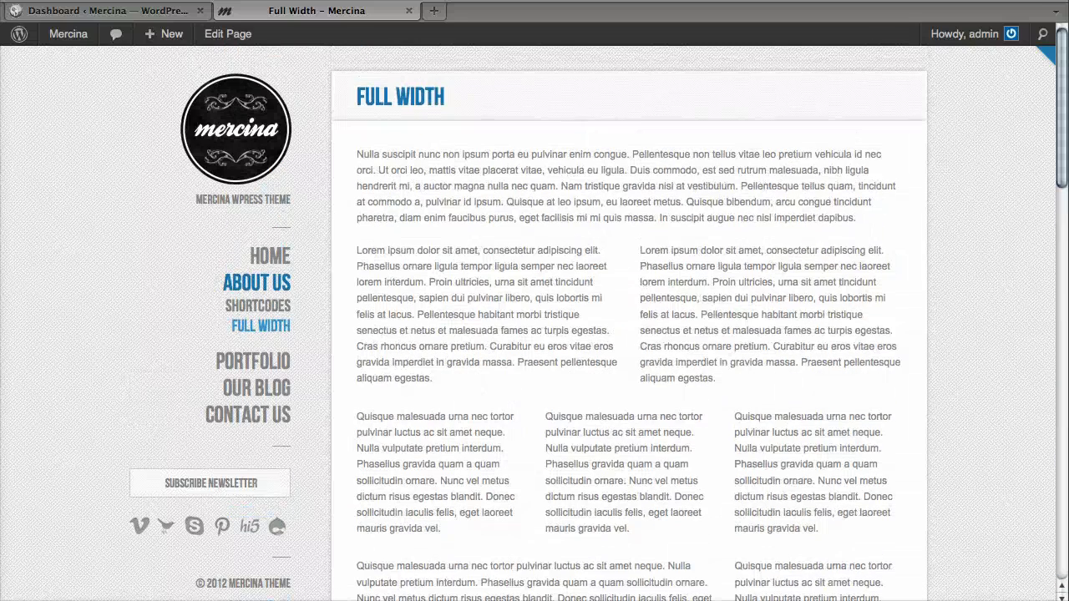
Return to the dashboard and open Pages > All Pages.
click(104, 10)
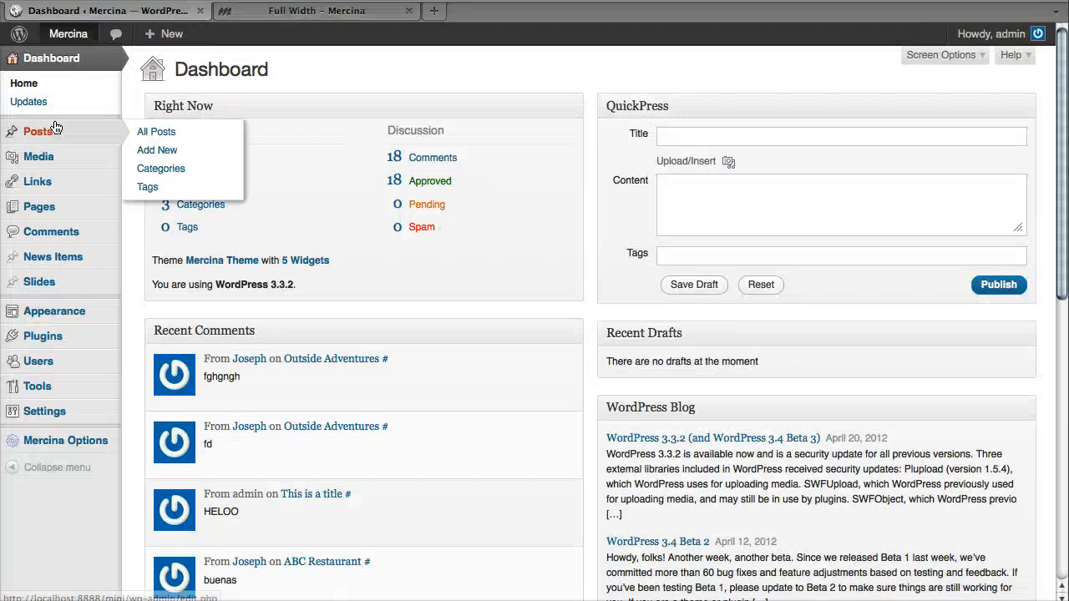
mouse_move(38, 206)
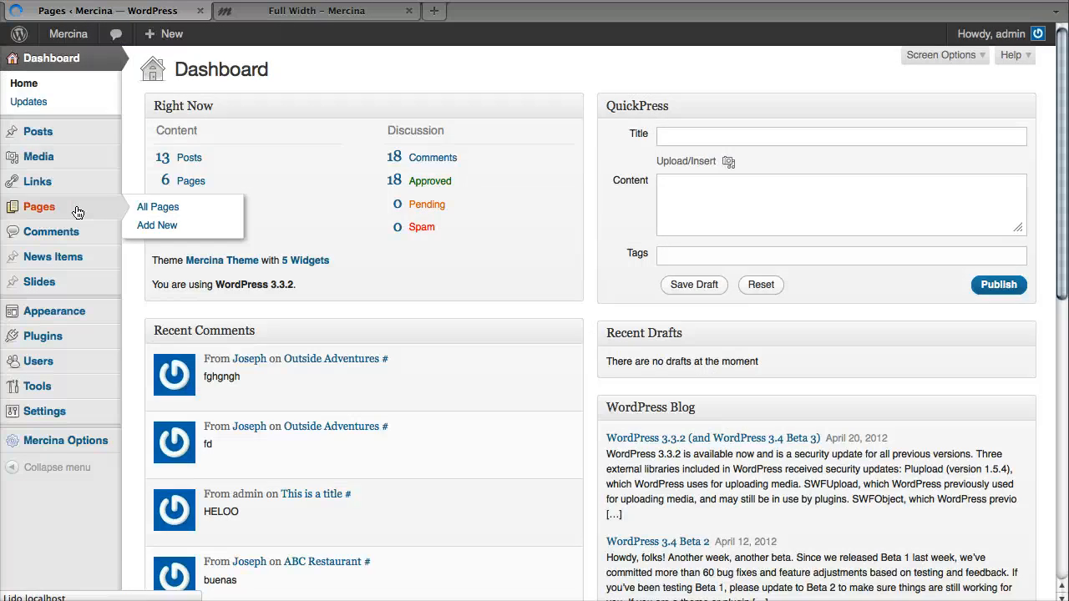
click(157, 206)
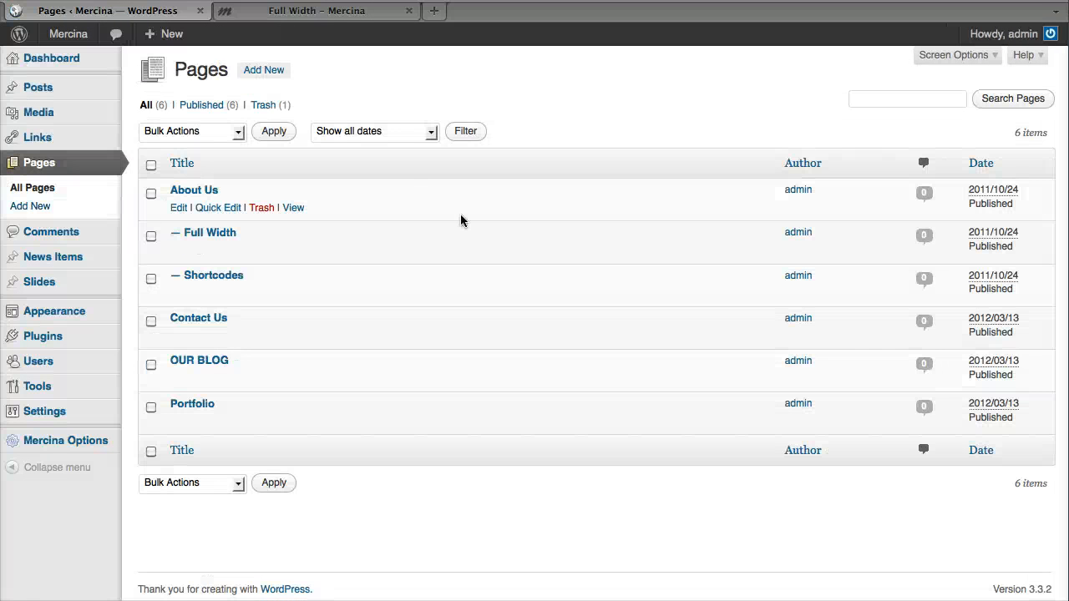
mouse_move(211, 207)
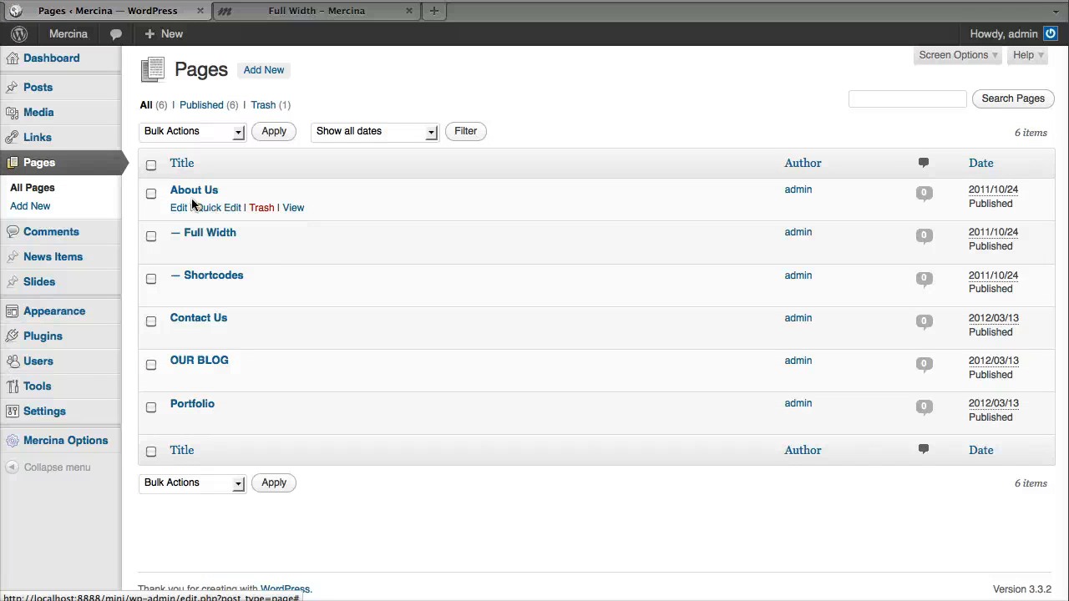
mouse_move(151, 166)
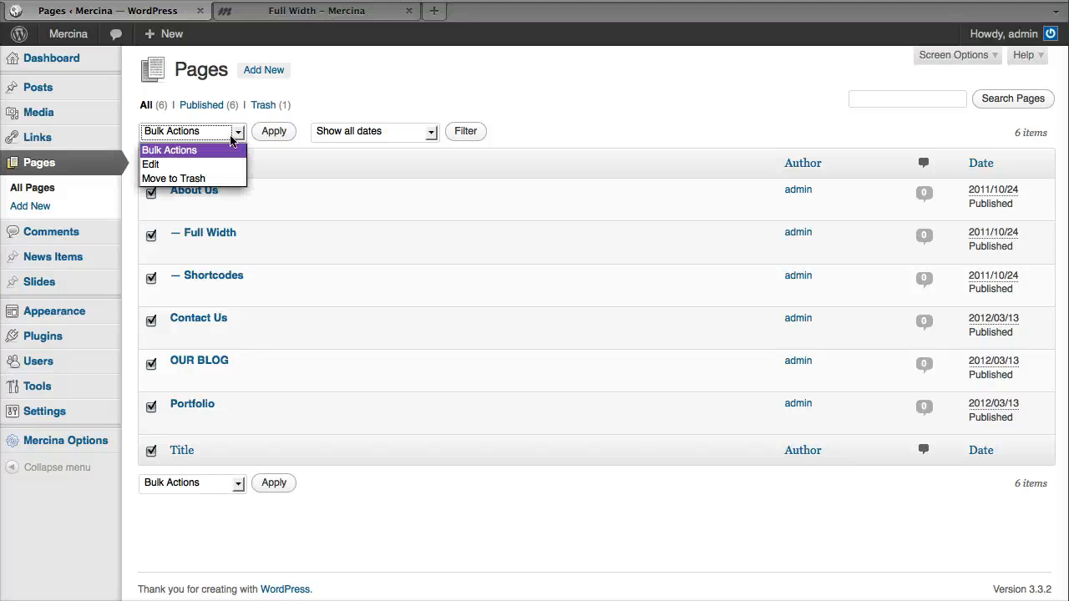
Bulk edit the six selected pages with Comments set to Do not allow.
click(151, 164)
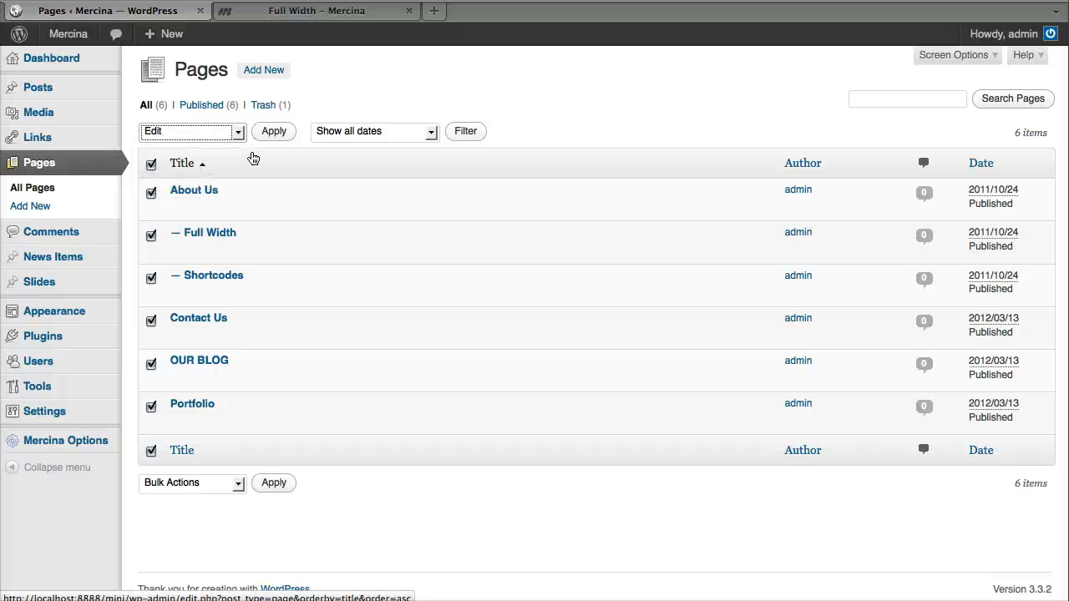
click(273, 131)
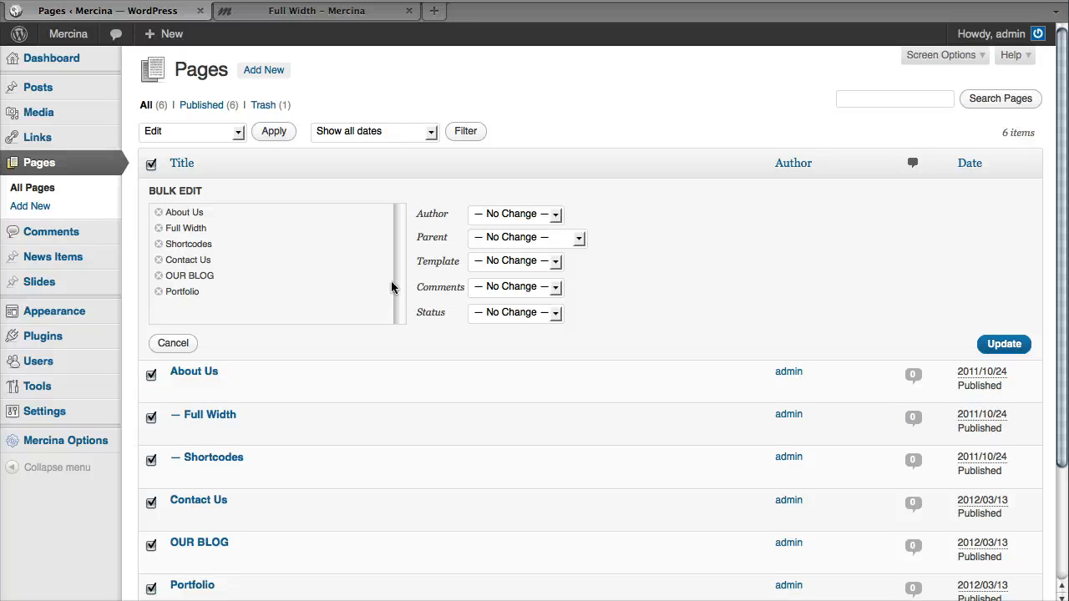
mouse_move(558, 287)
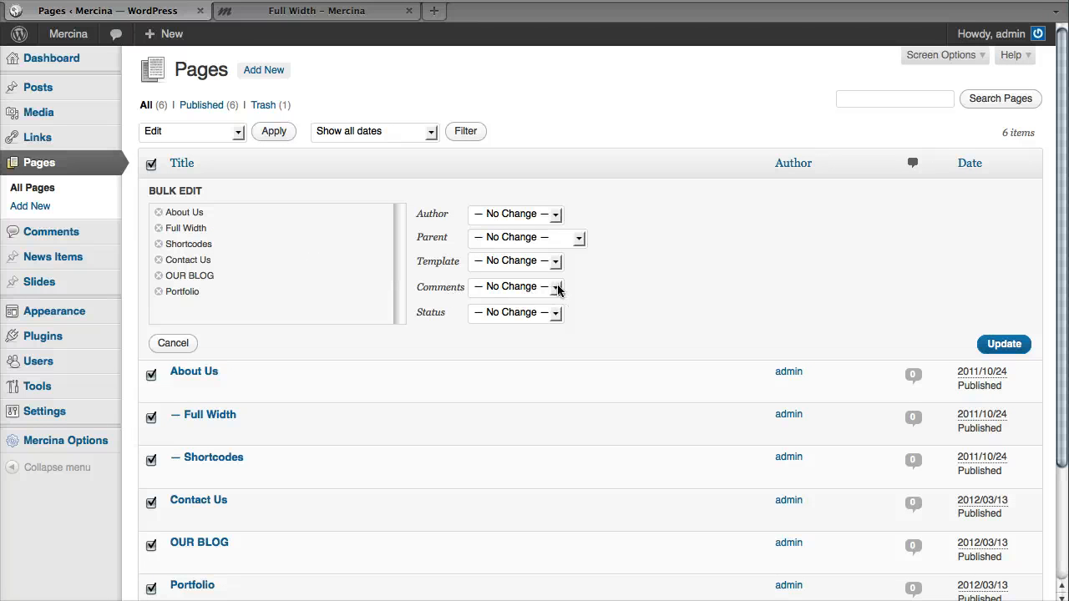
mouse_move(557, 292)
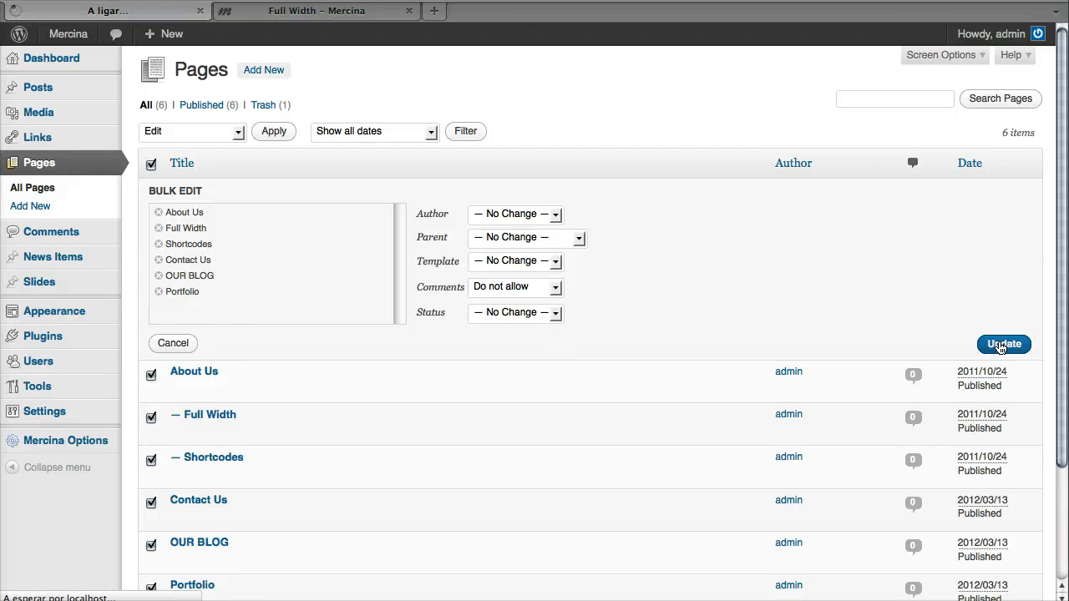
click(1003, 343)
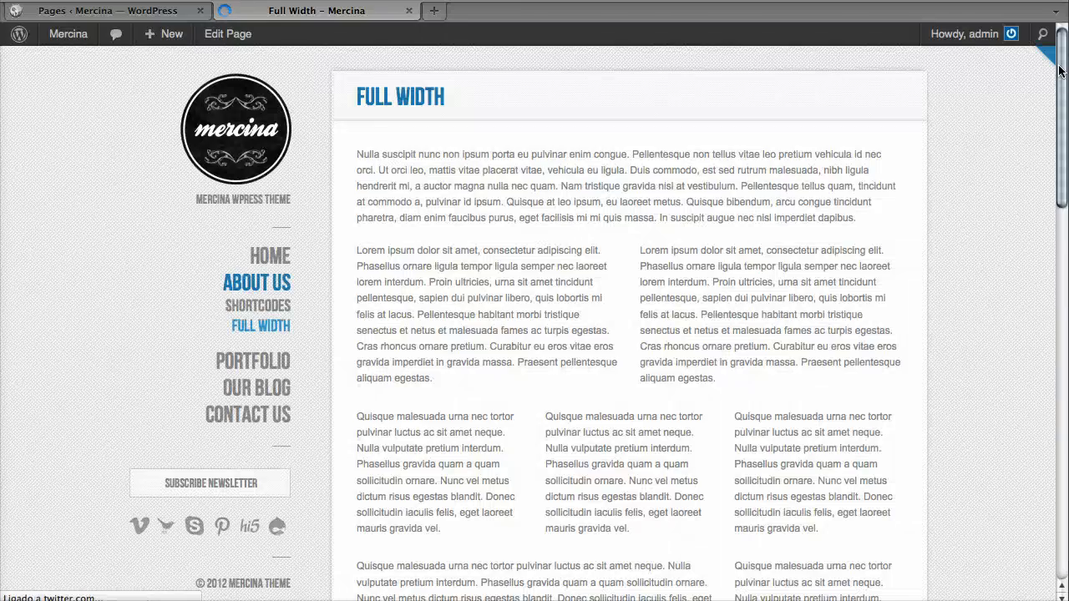
scroll(down, 3)
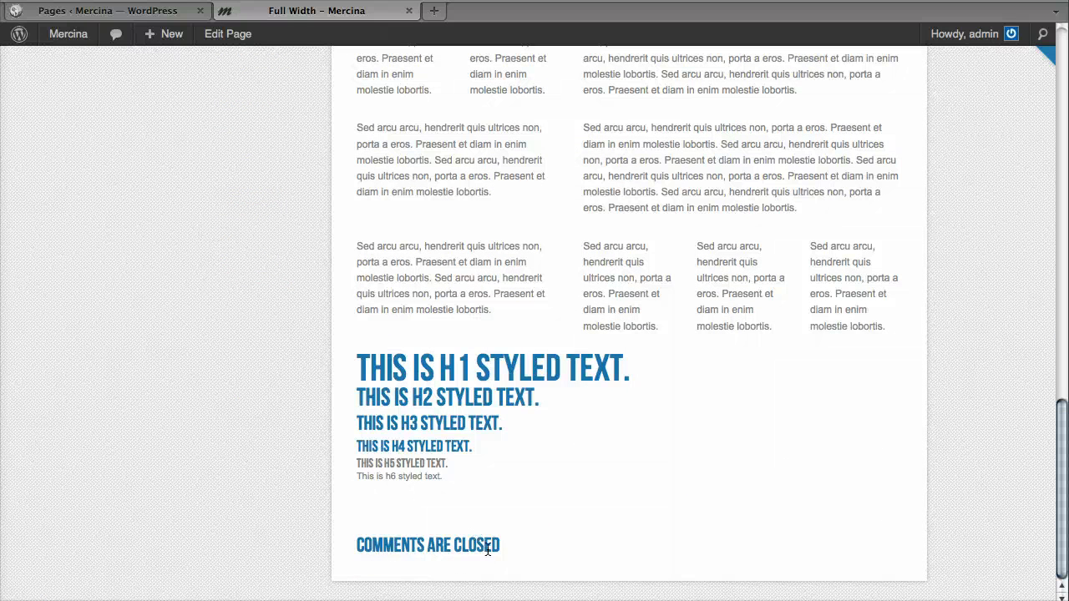
mouse_move(347, 503)
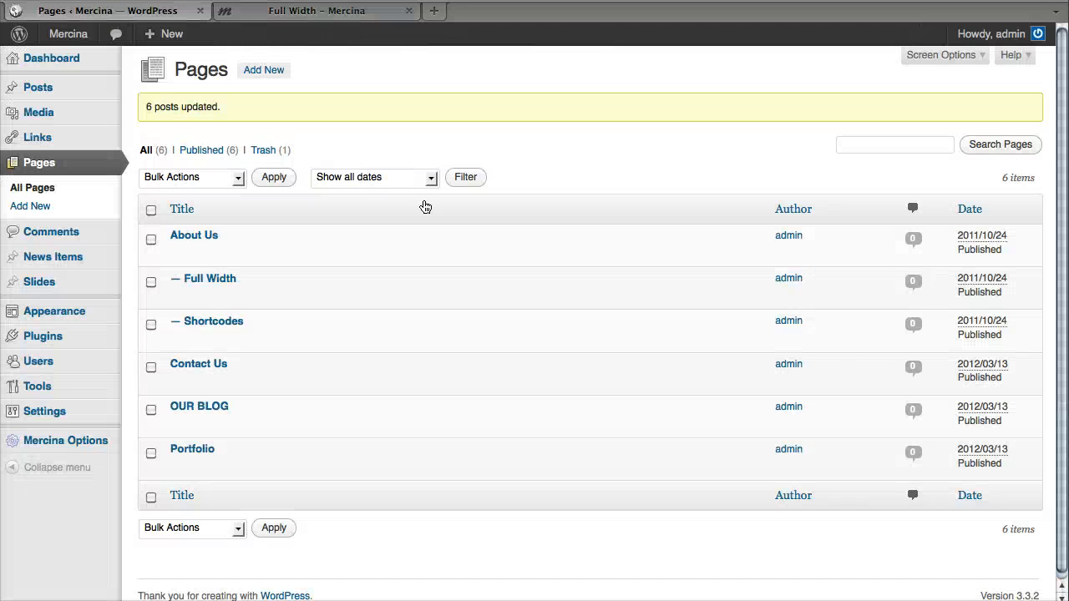
mouse_move(213, 321)
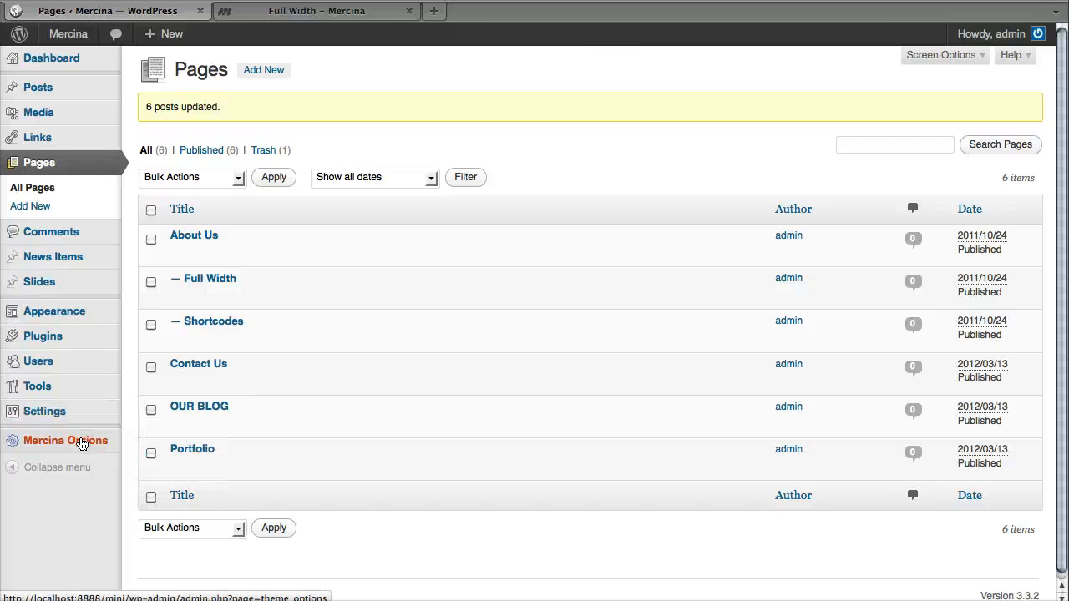
Save all Mercina Options changes, then recheck the Full Width page's end.
click(65, 440)
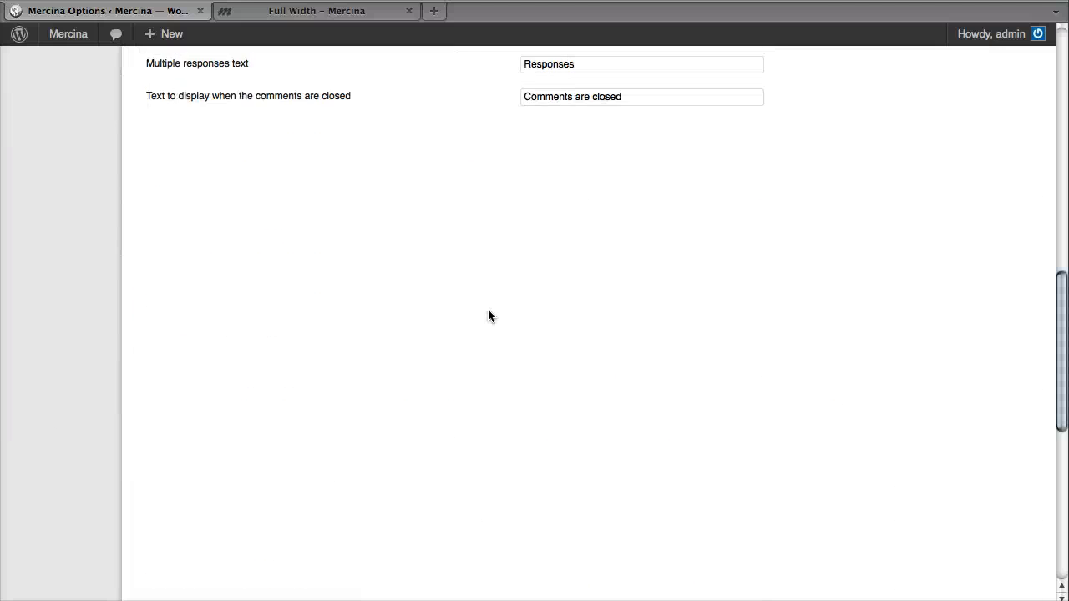
scroll(up, 3)
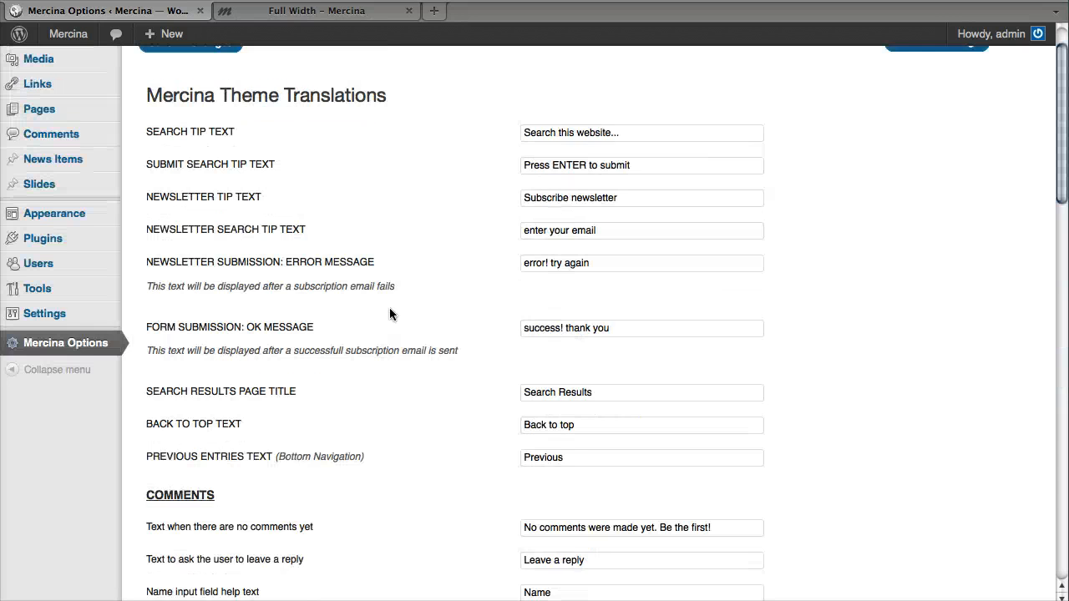
scroll(up, 3)
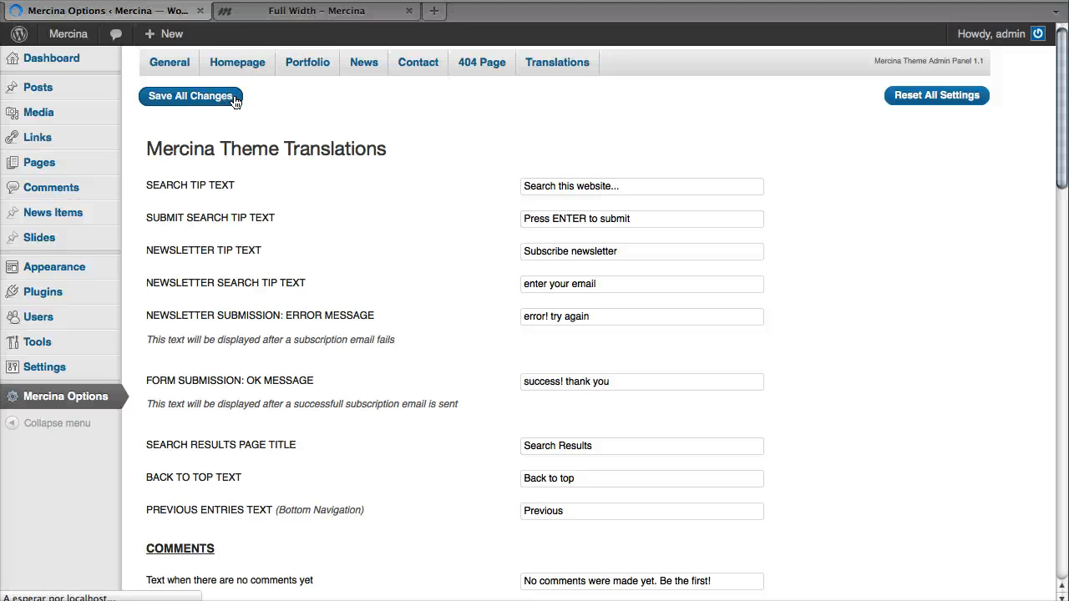
click(316, 10)
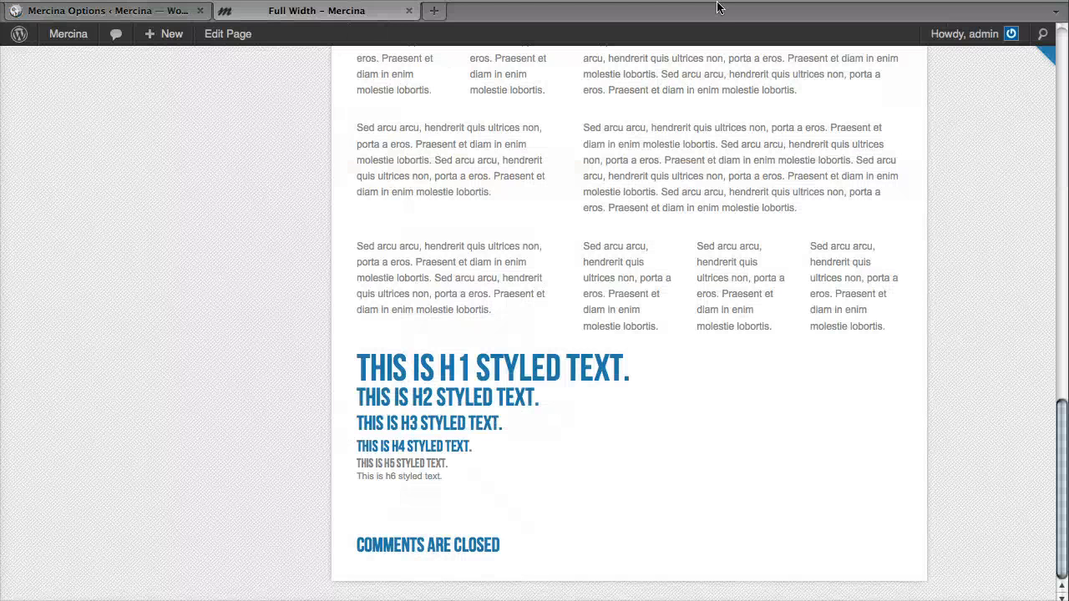
scroll(down, 3)
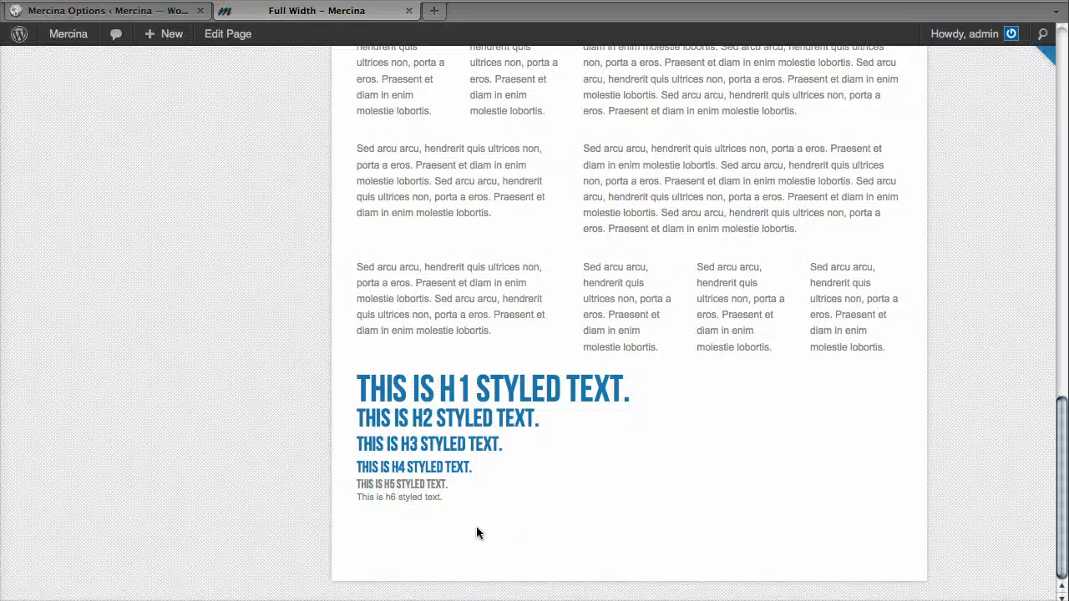
scroll(up, 3)
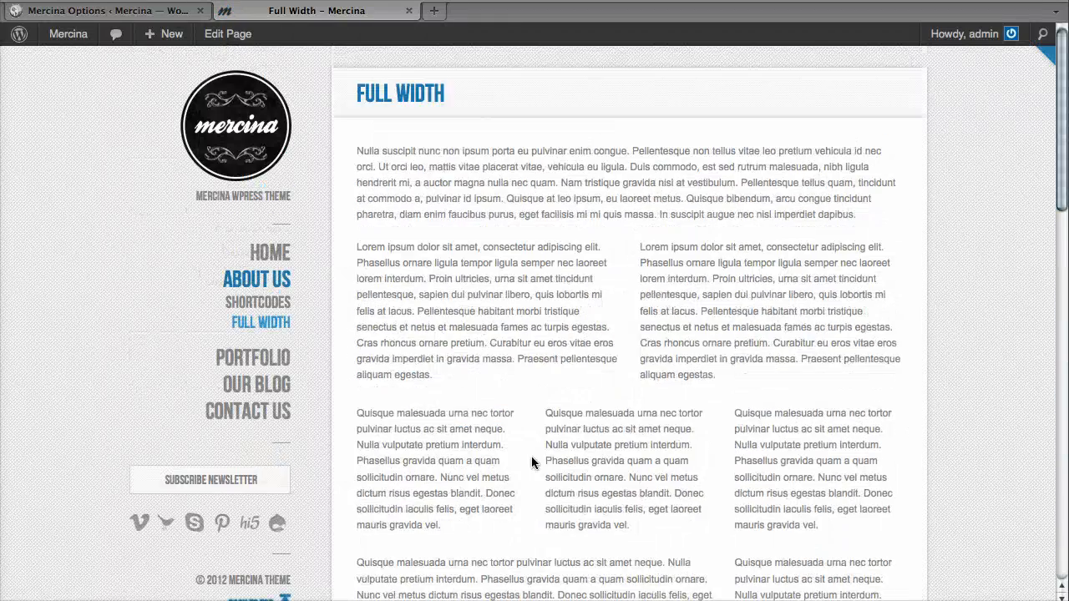
Bulk edit all 13 posts with Comments set to Do not allow.
click(100, 11)
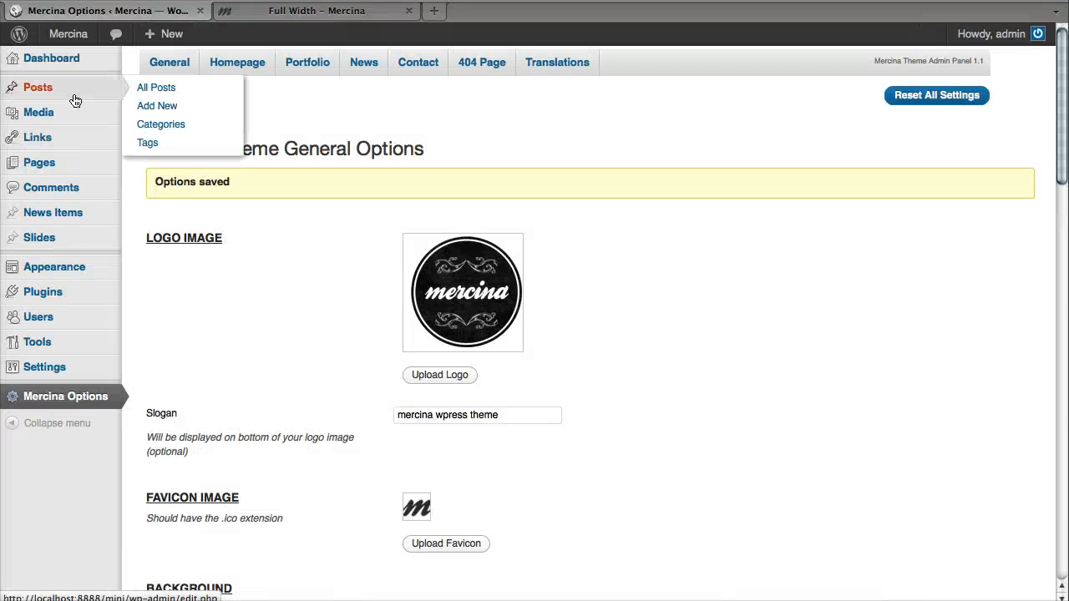
mouse_move(119, 89)
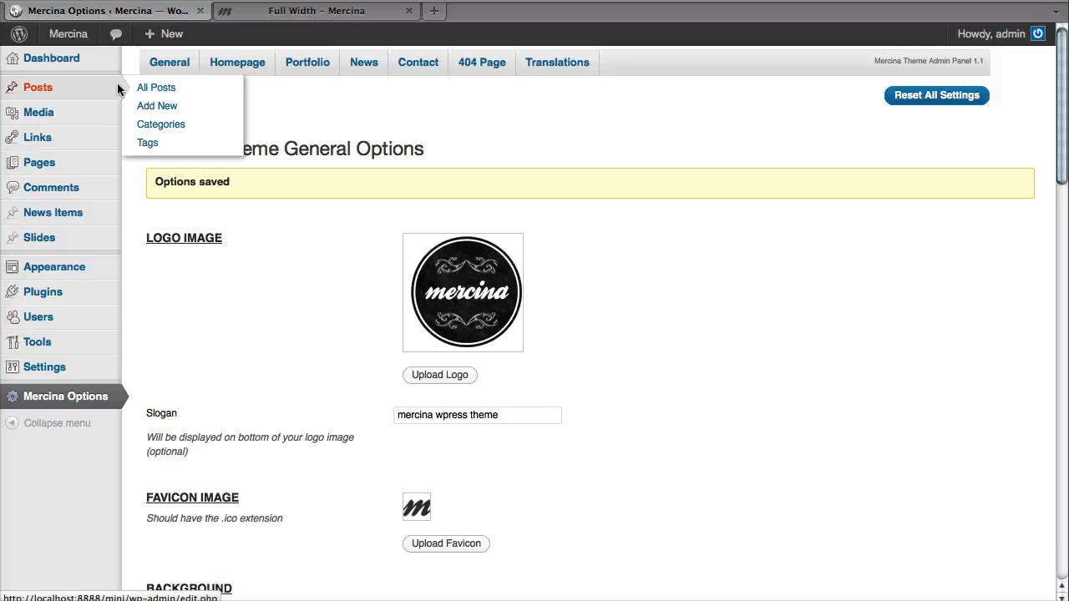
click(156, 87)
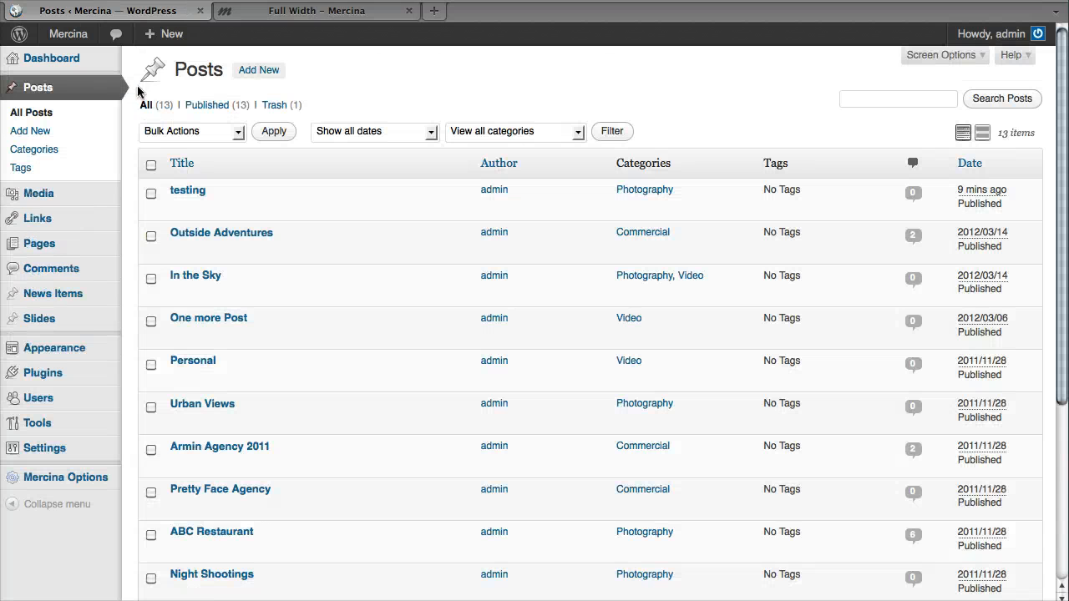
click(181, 162)
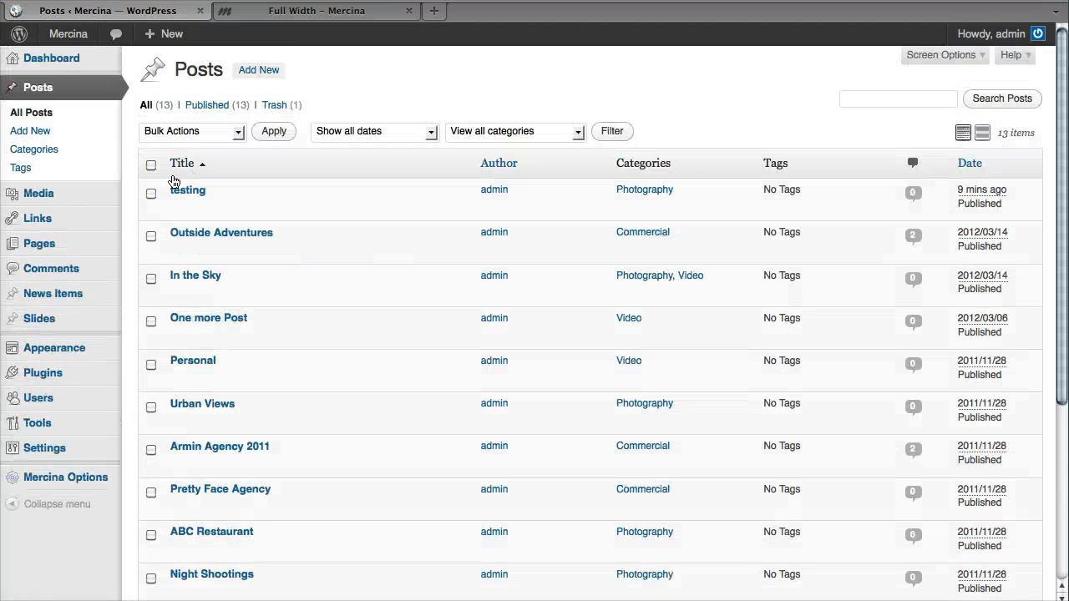
click(152, 164)
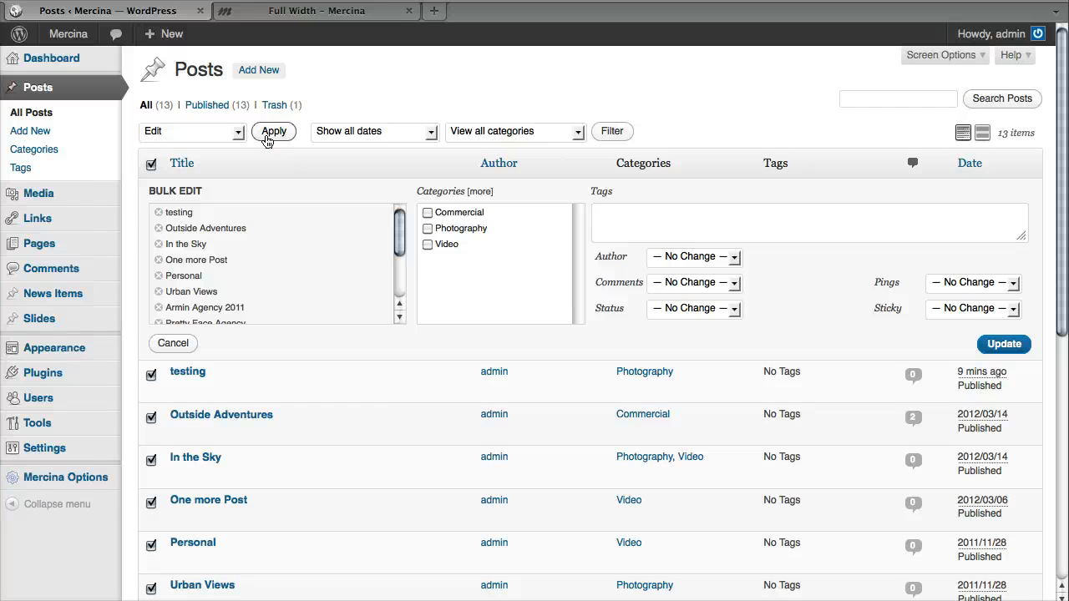
mouse_move(733, 289)
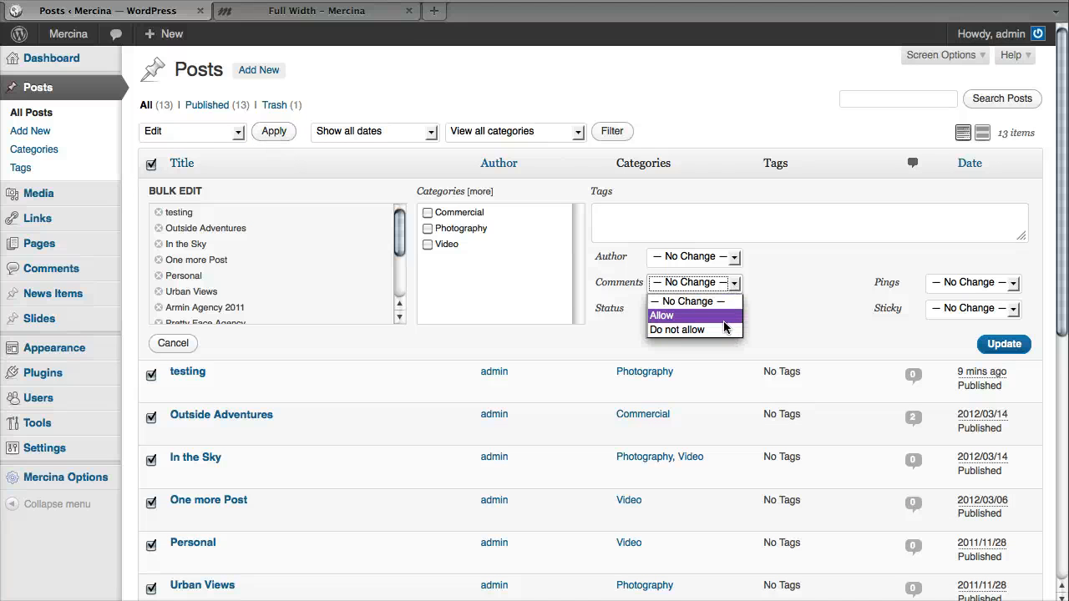
click(676, 329)
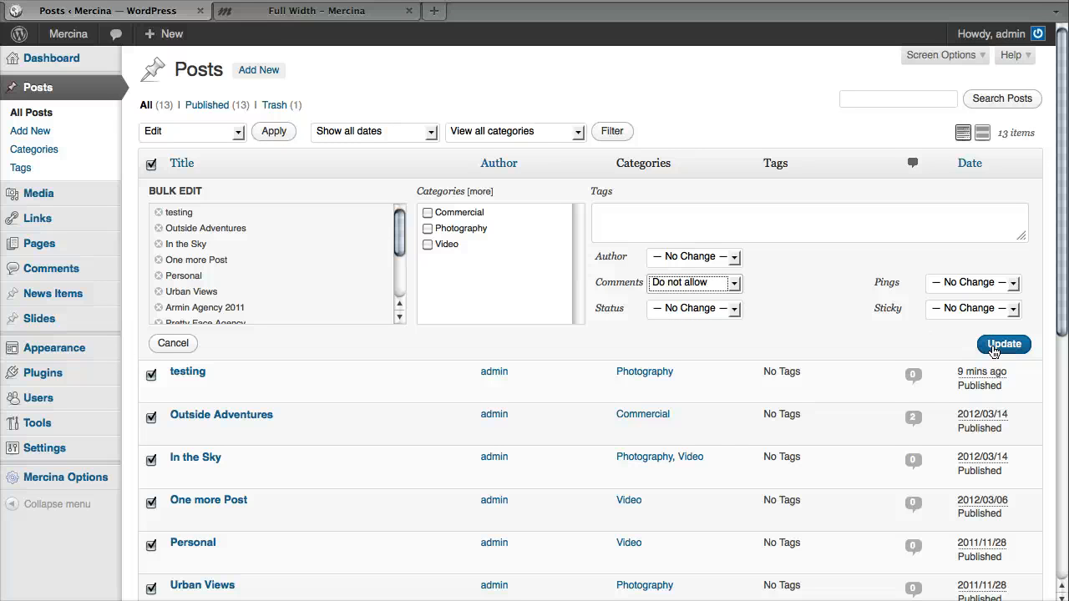
click(1003, 345)
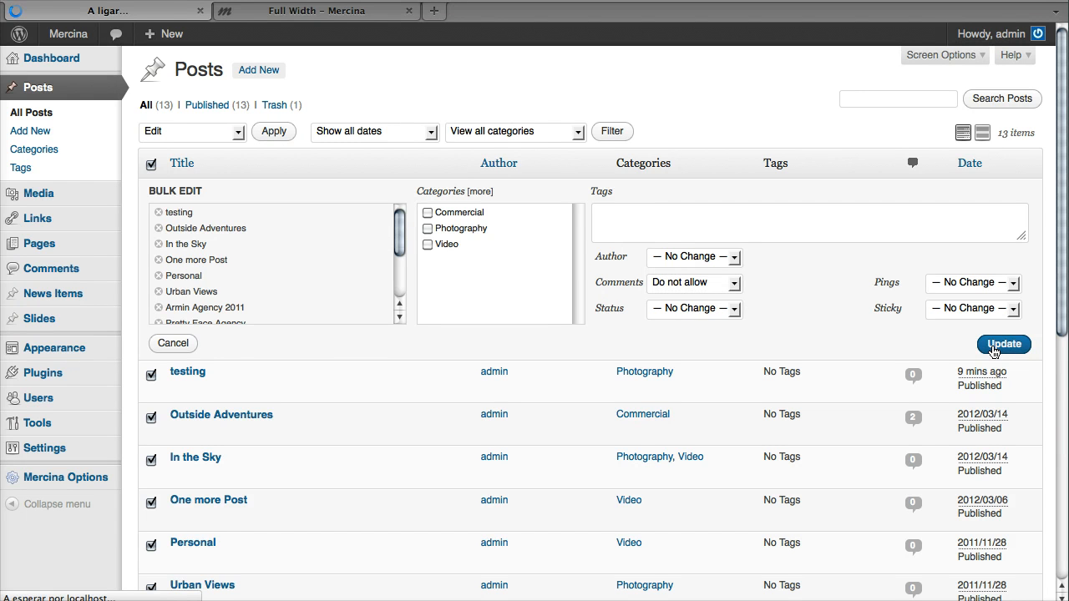
click(1003, 344)
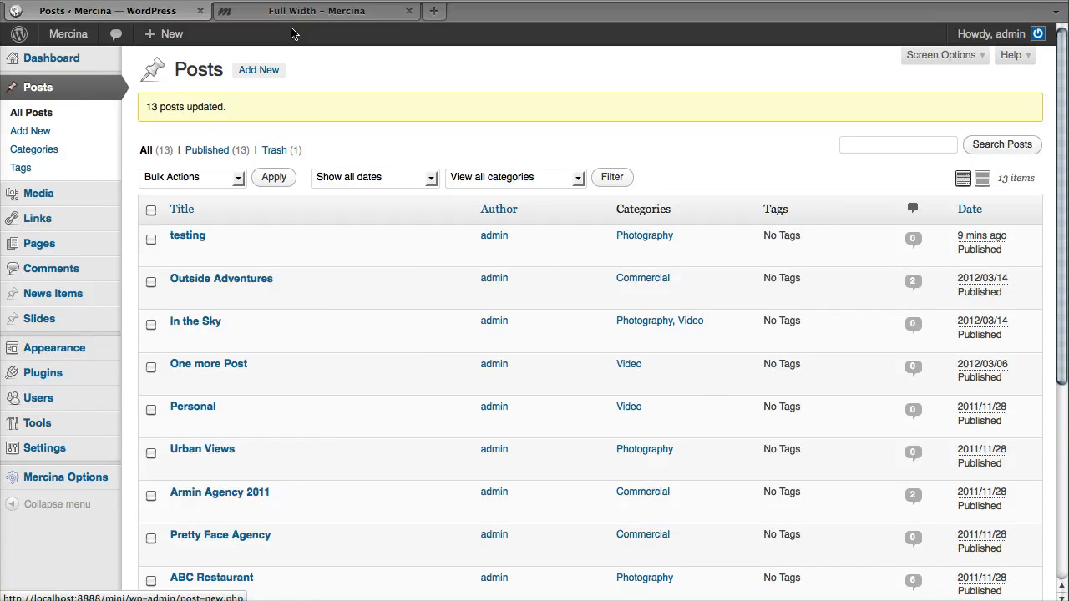
Open the 'testing' post from the Portfolio on the live site.
click(317, 10)
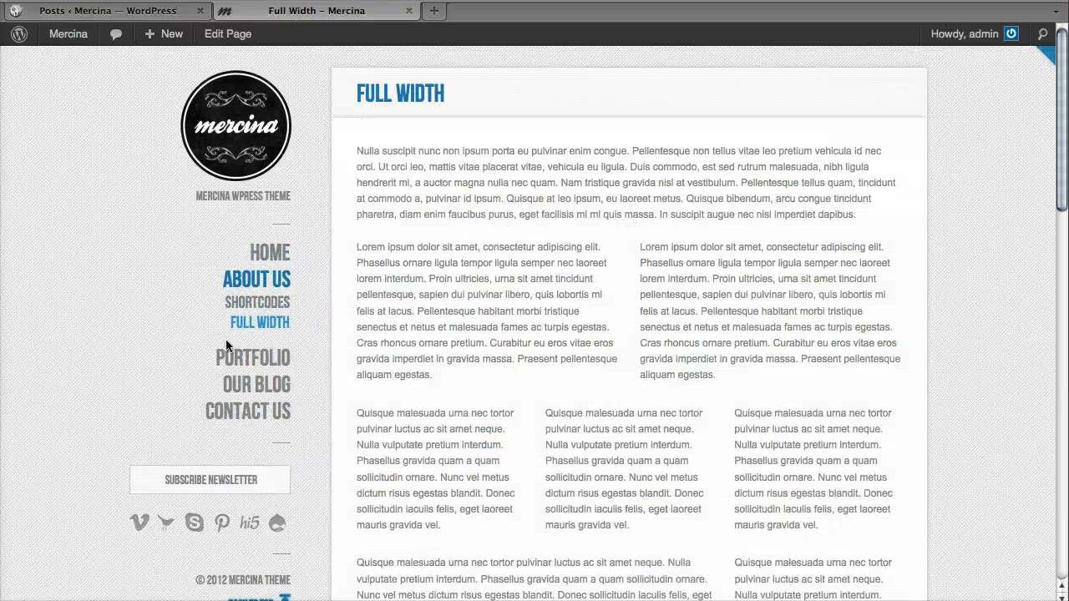
click(252, 357)
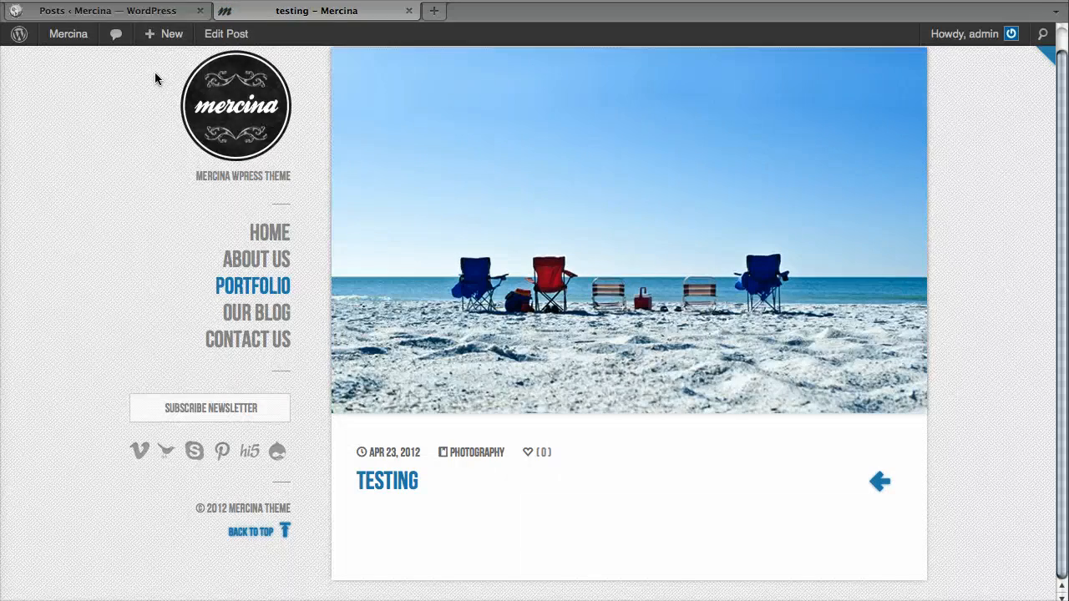
Select all posts in the admin list, recheck the testing post, and return.
click(106, 10)
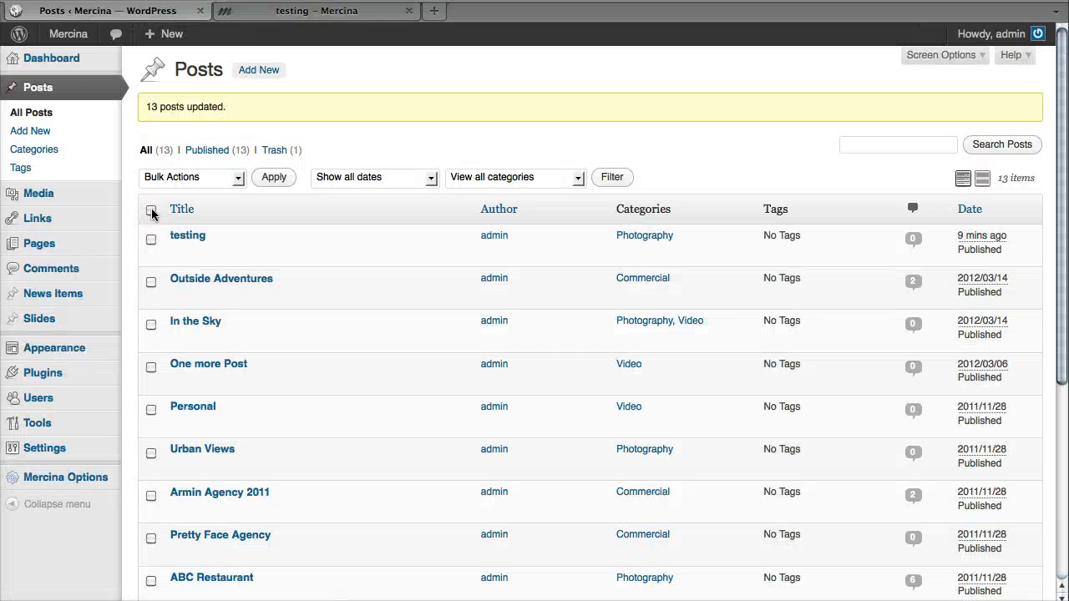
click(151, 209)
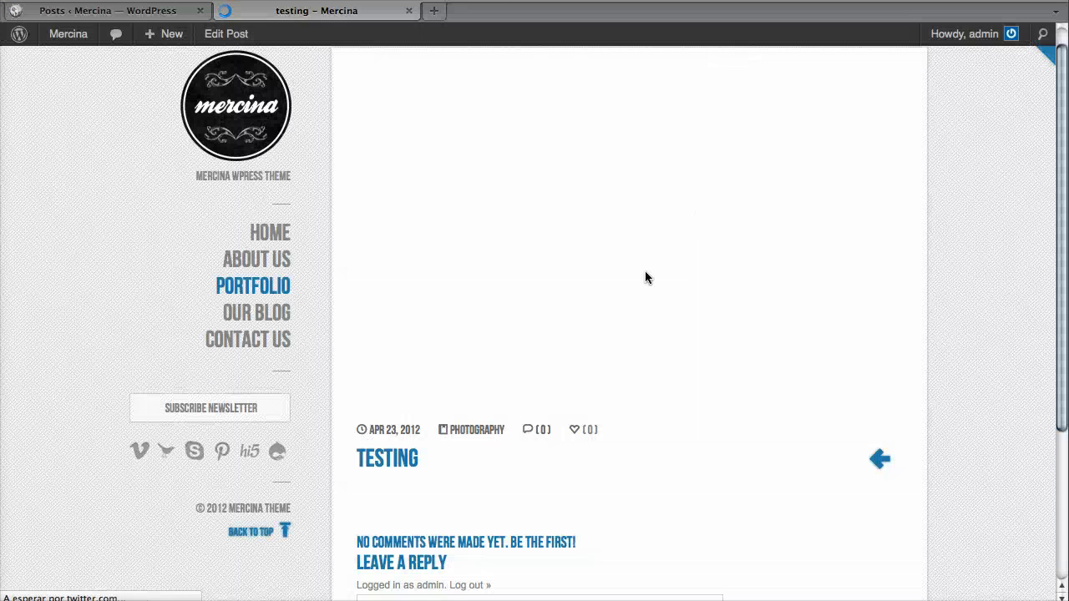
scroll(down, 3)
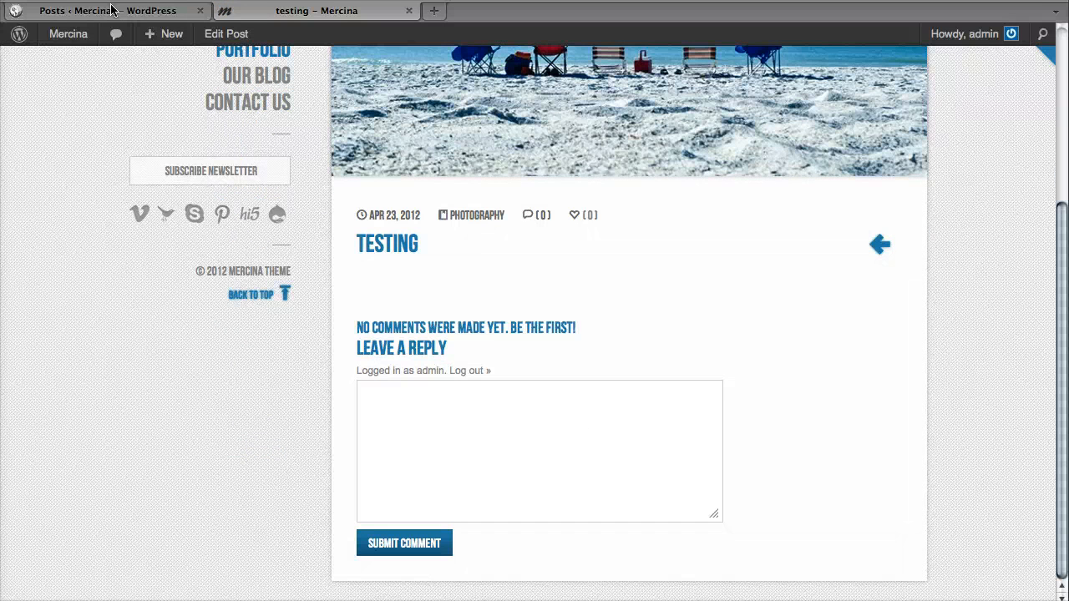
click(107, 10)
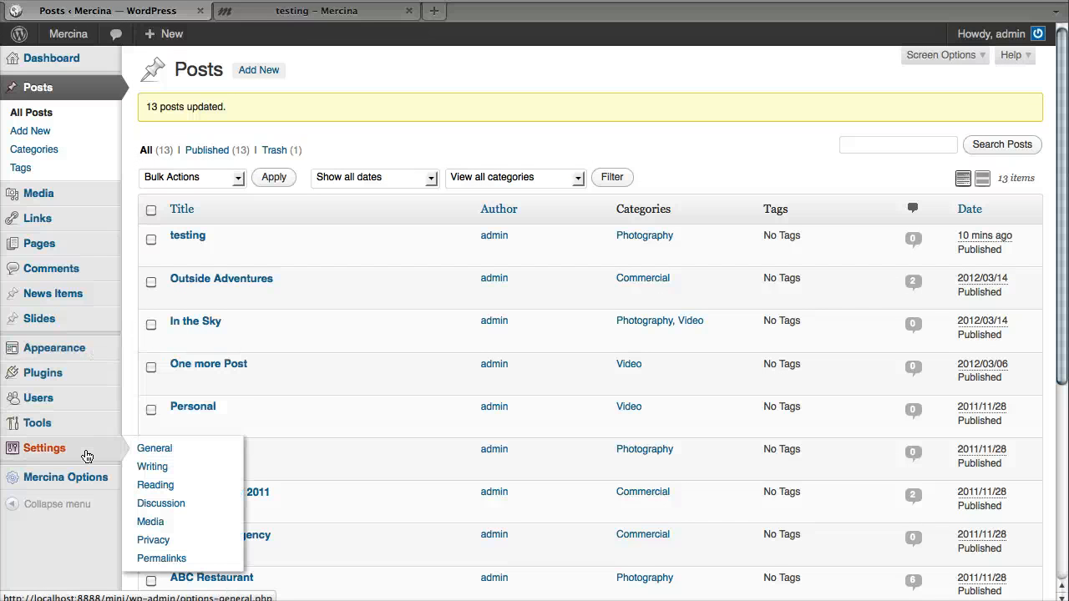
mouse_move(161, 503)
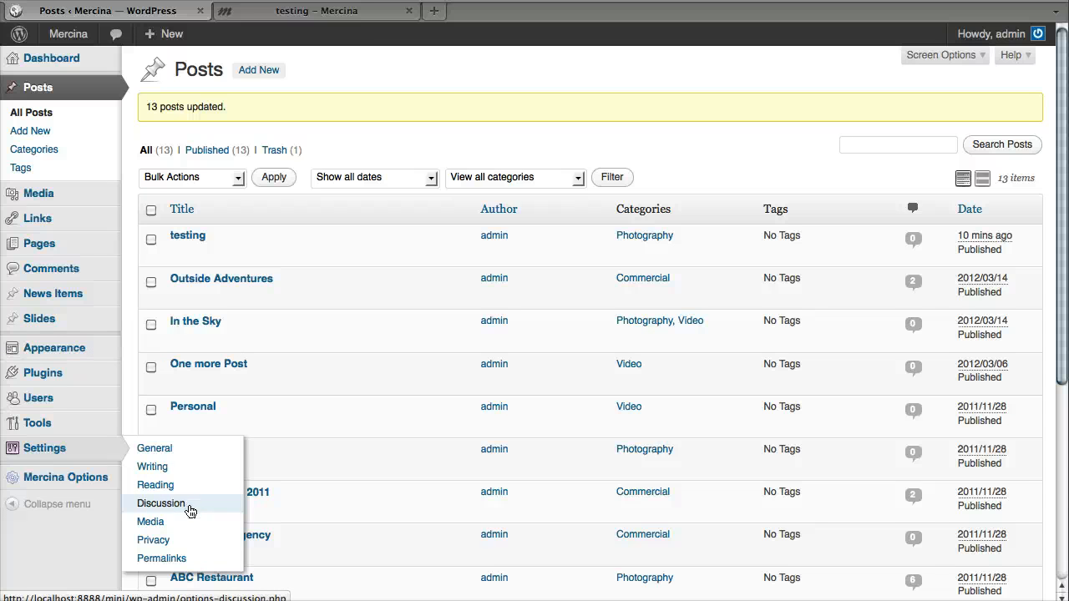
mouse_move(190, 503)
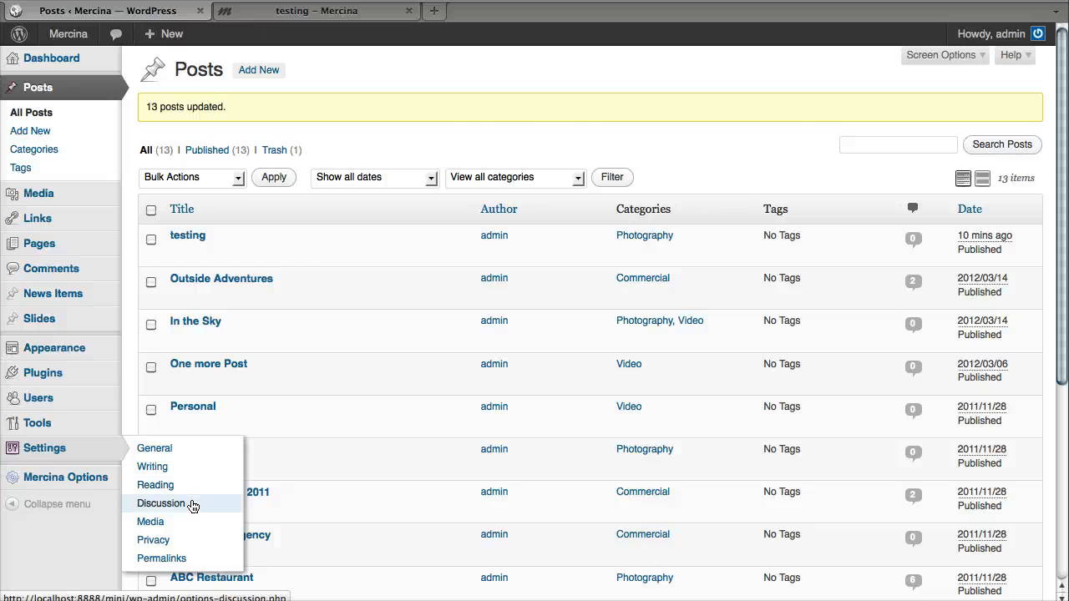
Open Settings > Discussion in the admin sidebar.
click(160, 502)
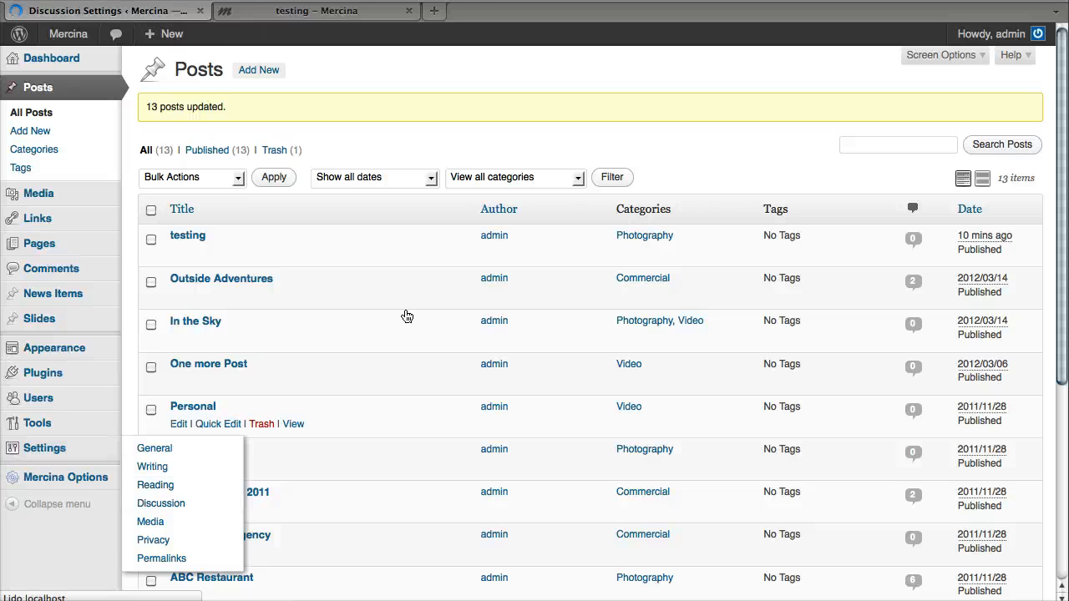
click(161, 503)
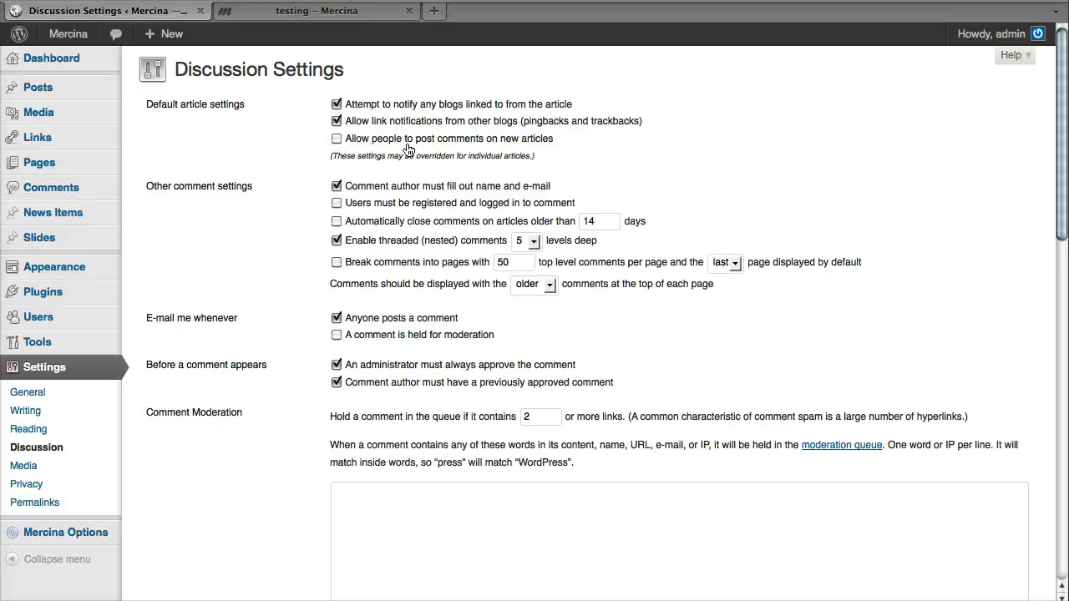
mouse_move(543, 149)
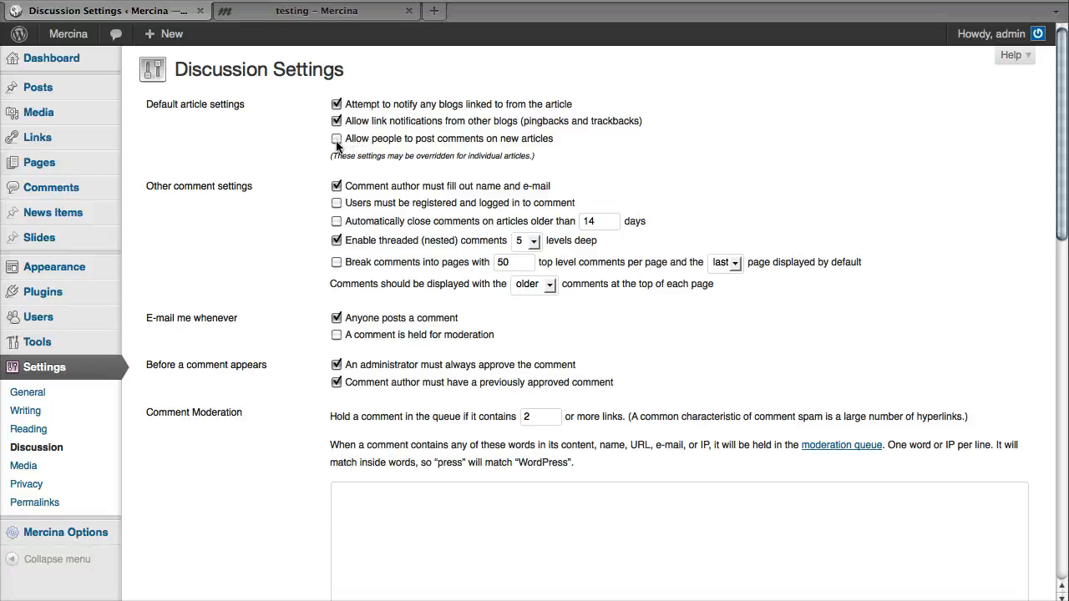
Tick 'Allow people to post comments on new articles' and save the settings.
click(335, 139)
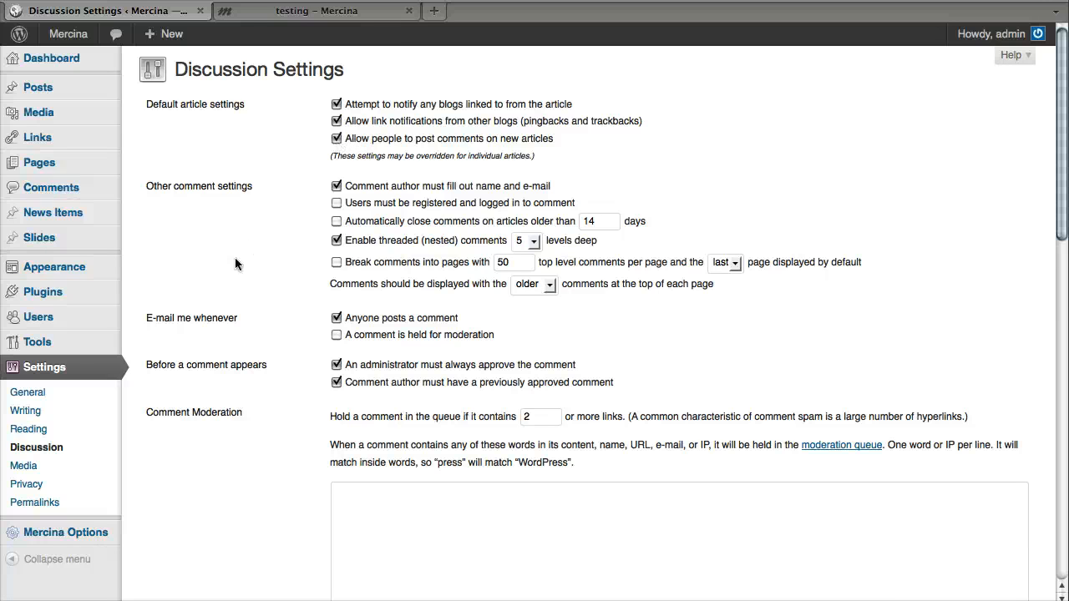
scroll(down, 3)
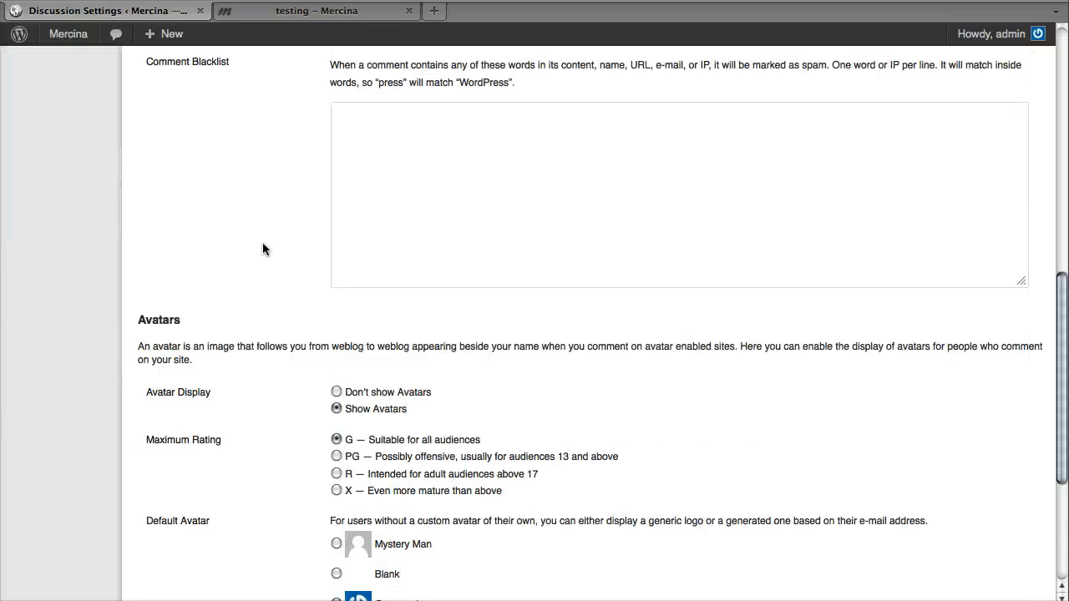
click(182, 522)
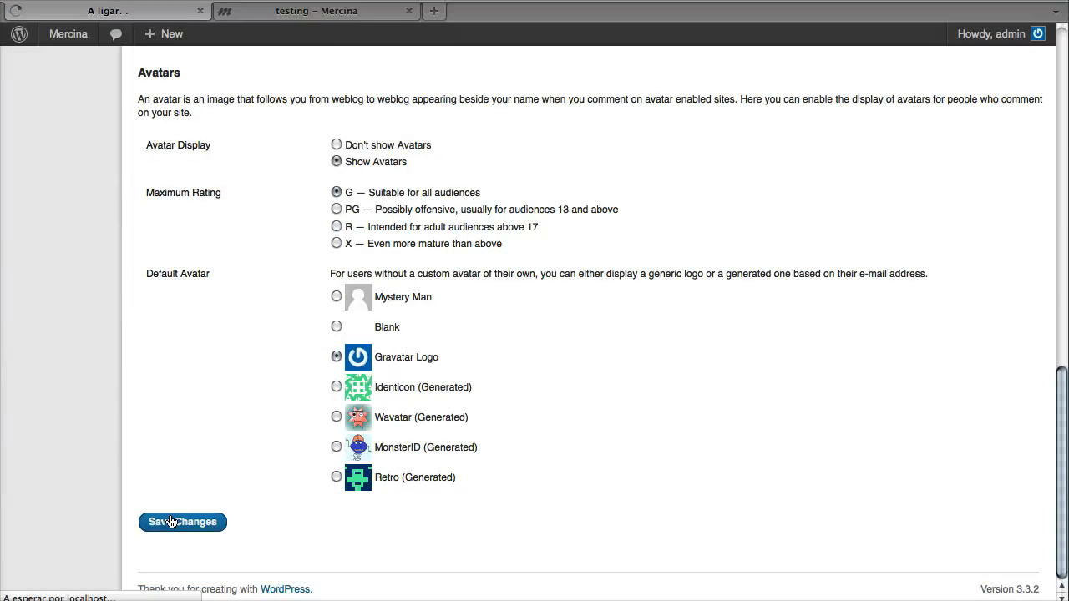
click(182, 522)
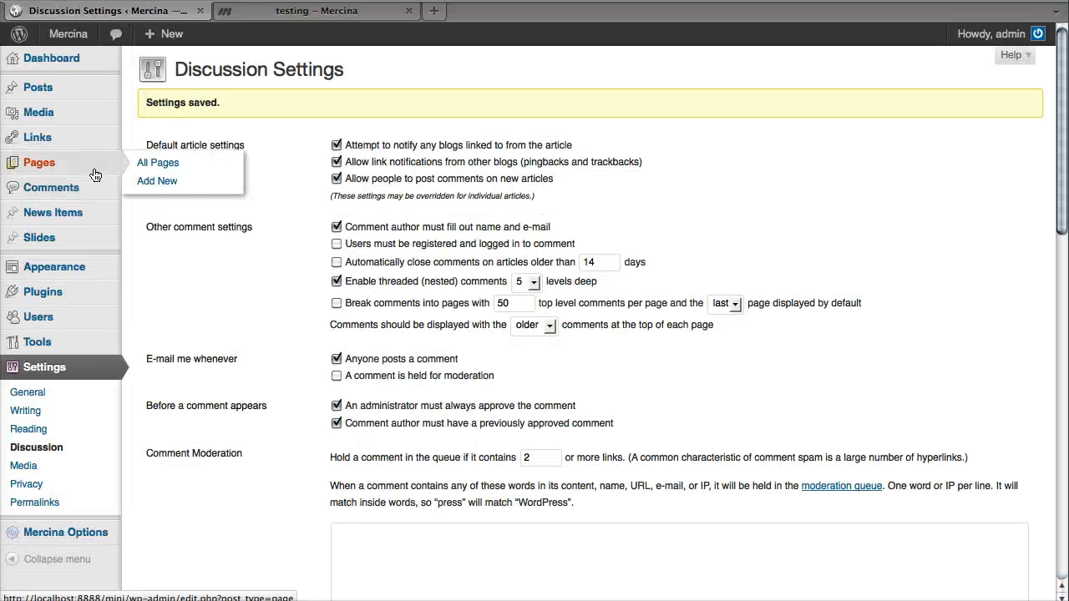
Open Pages > All Pages to list the six published pages.
click(157, 162)
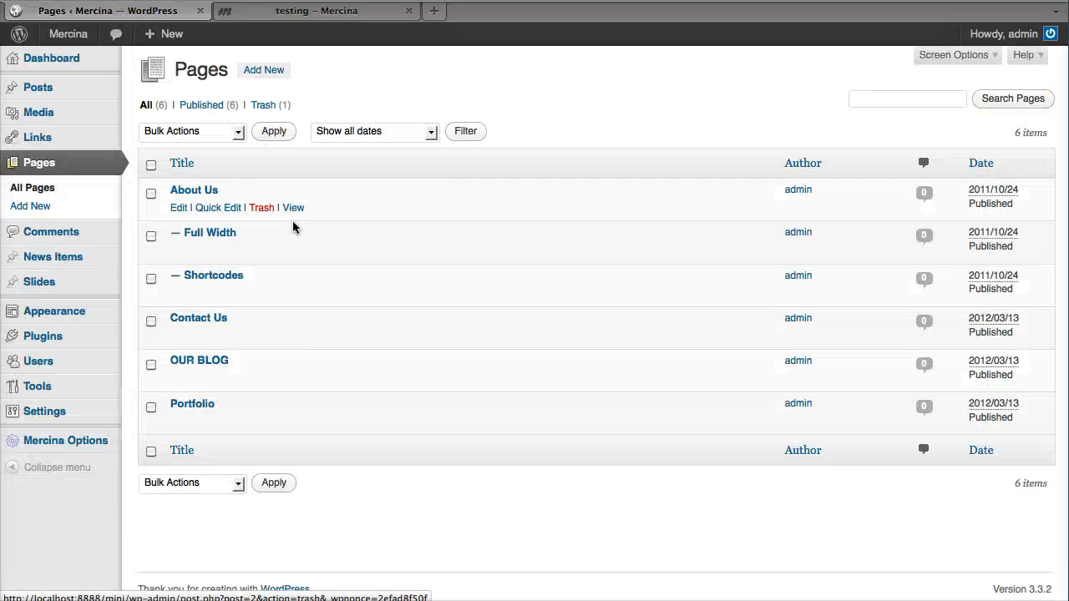
mouse_move(389, 241)
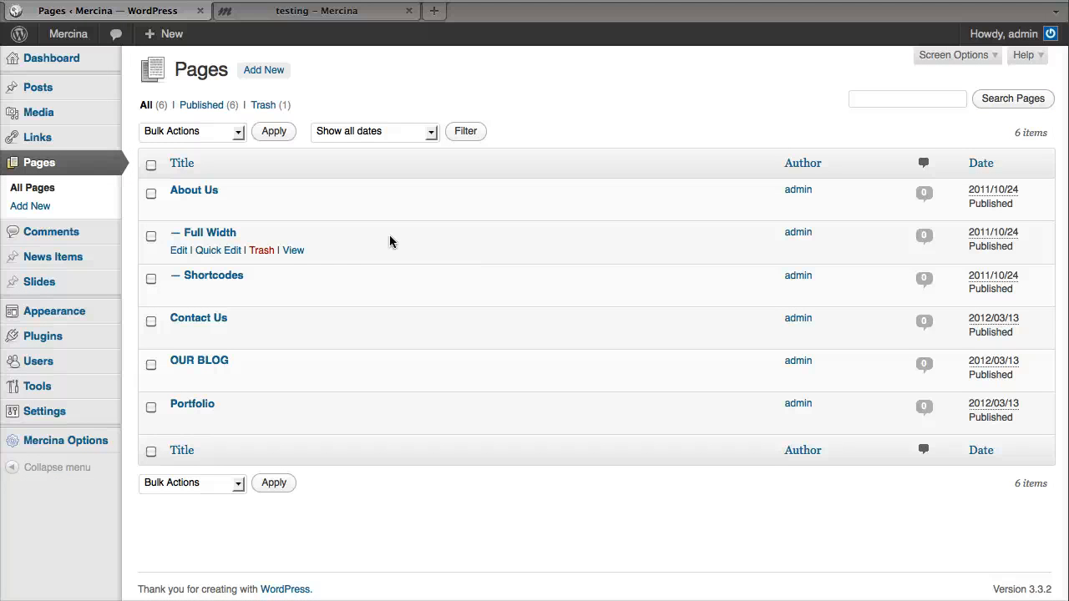
mouse_move(451, 274)
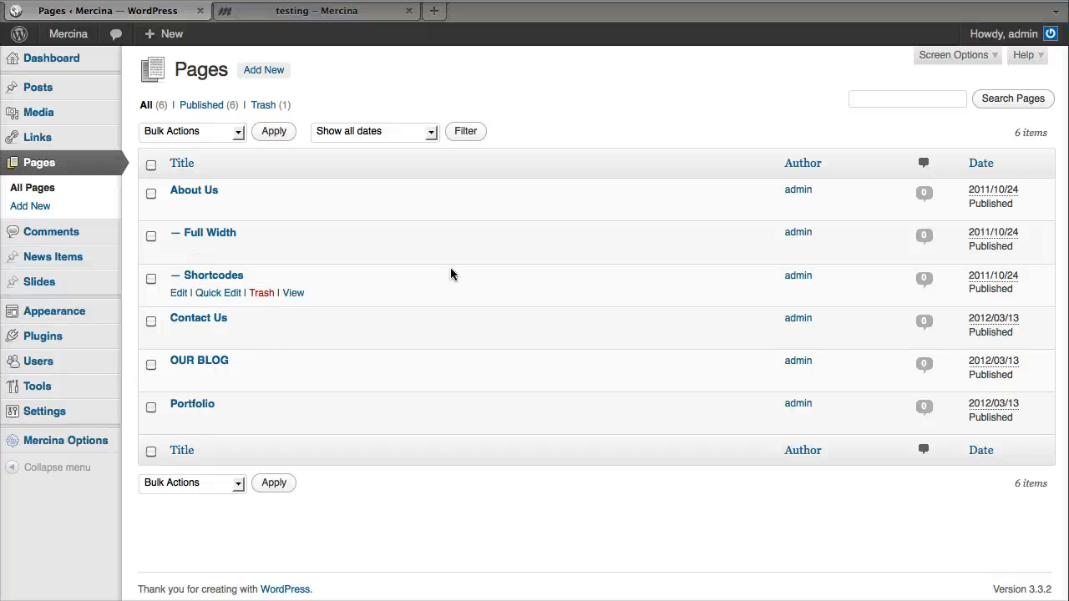
mouse_move(65, 568)
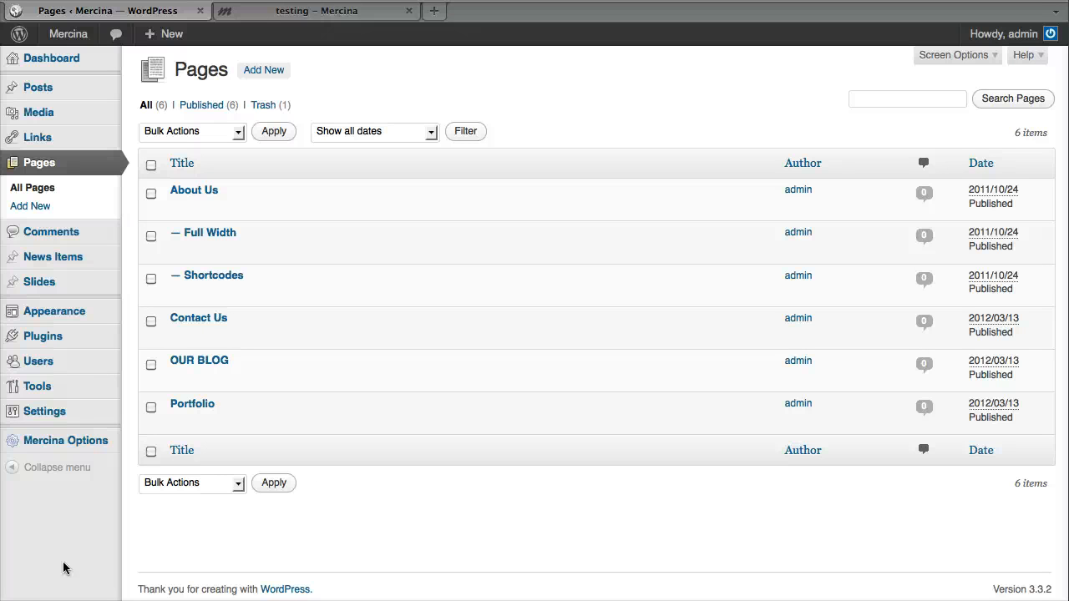